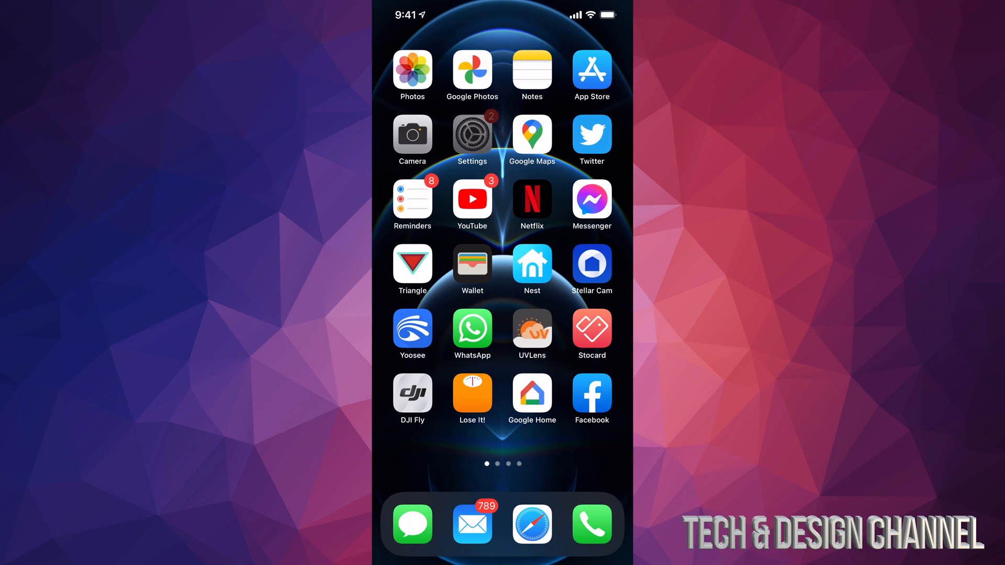
Launch the Settings app from the iPhone home screen
click(472, 135)
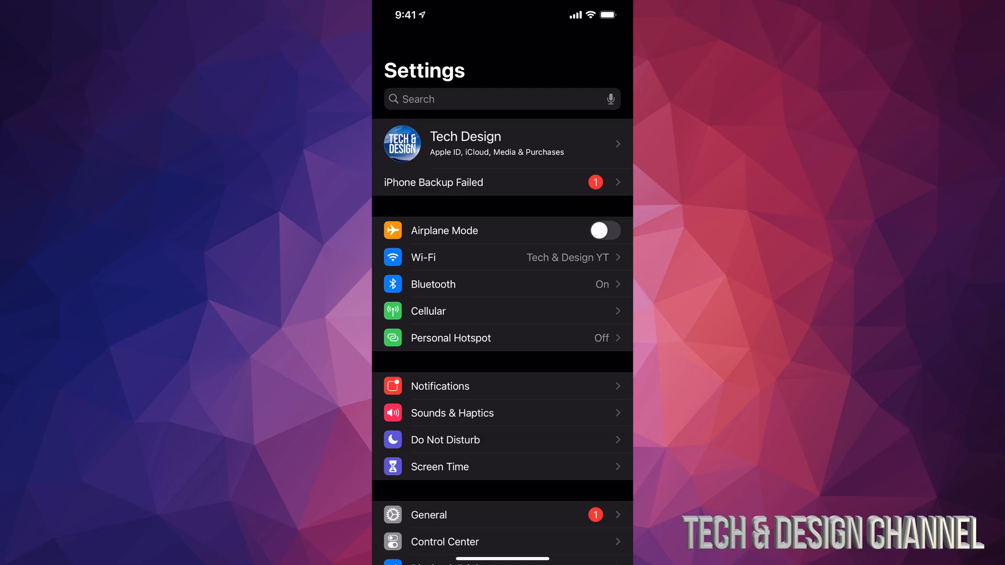
Scroll the Settings list and go into General to reach Software Update
scroll(down, 3)
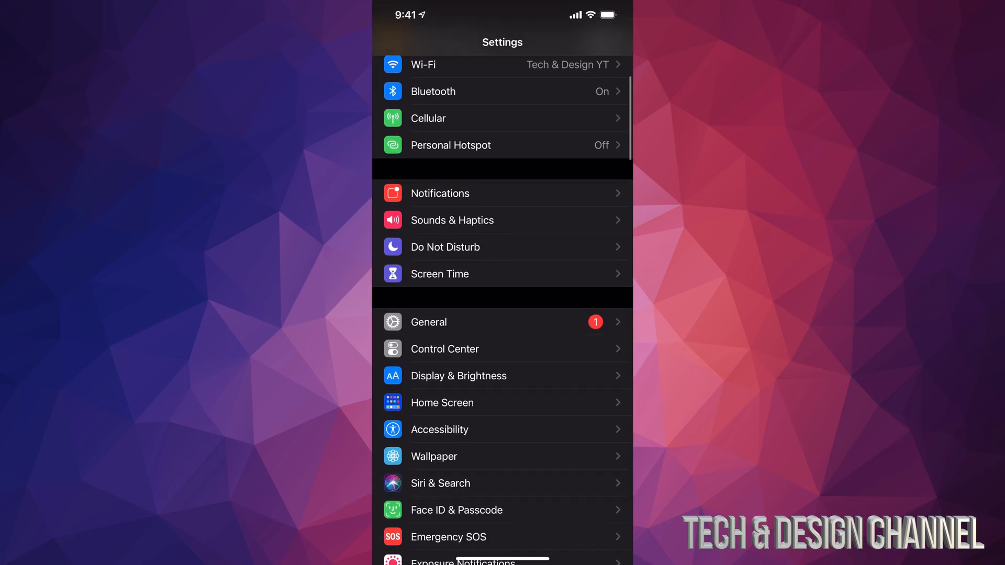
click(428, 322)
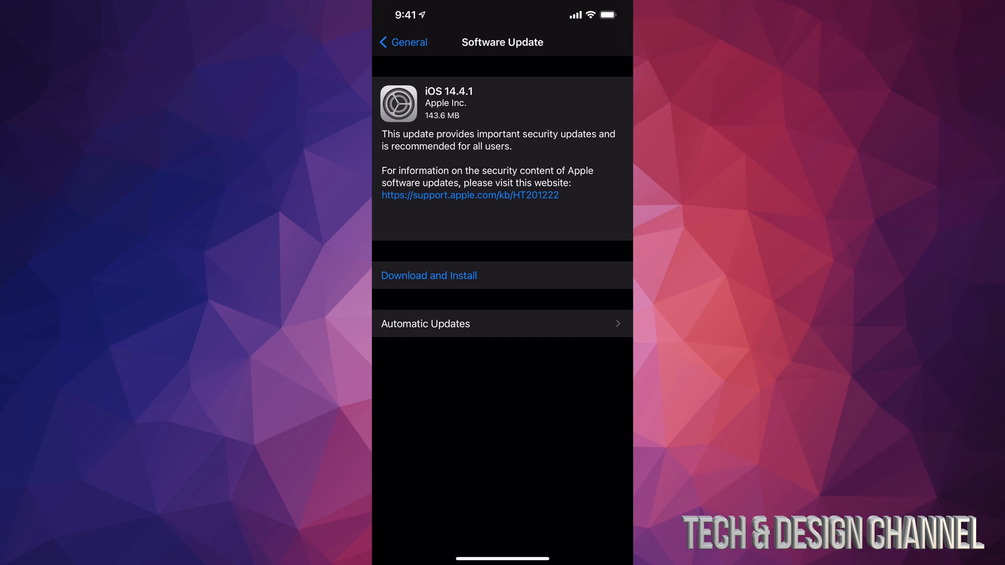
Start the iOS 14.4.1 download and agree to the Terms and Conditions twice
click(428, 276)
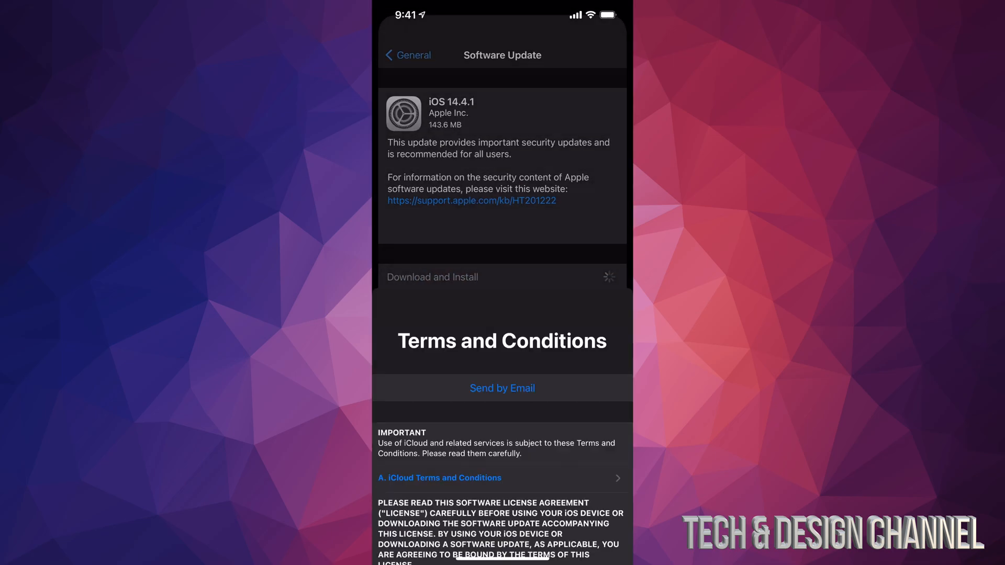
scroll(down, 3)
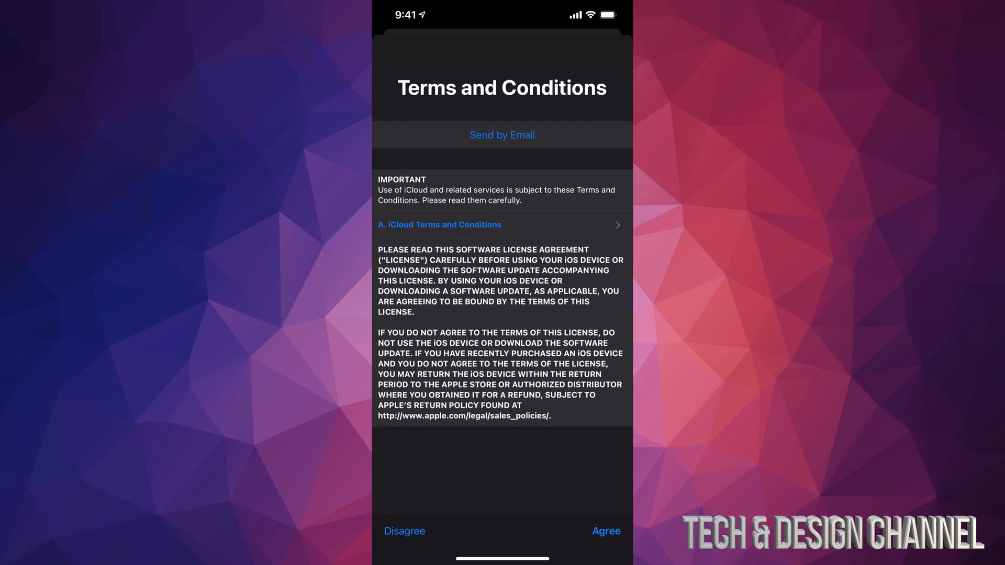
click(605, 530)
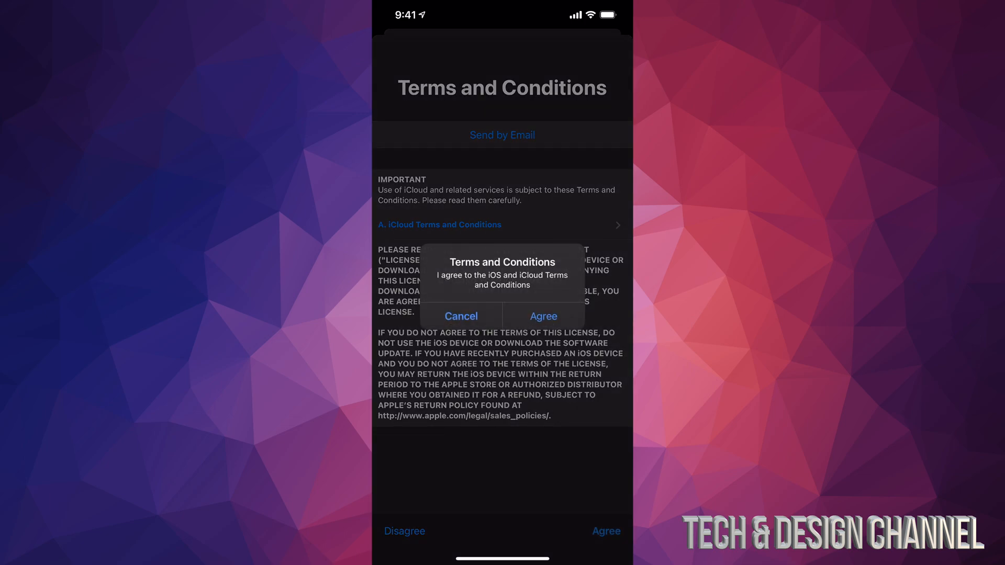
click(542, 316)
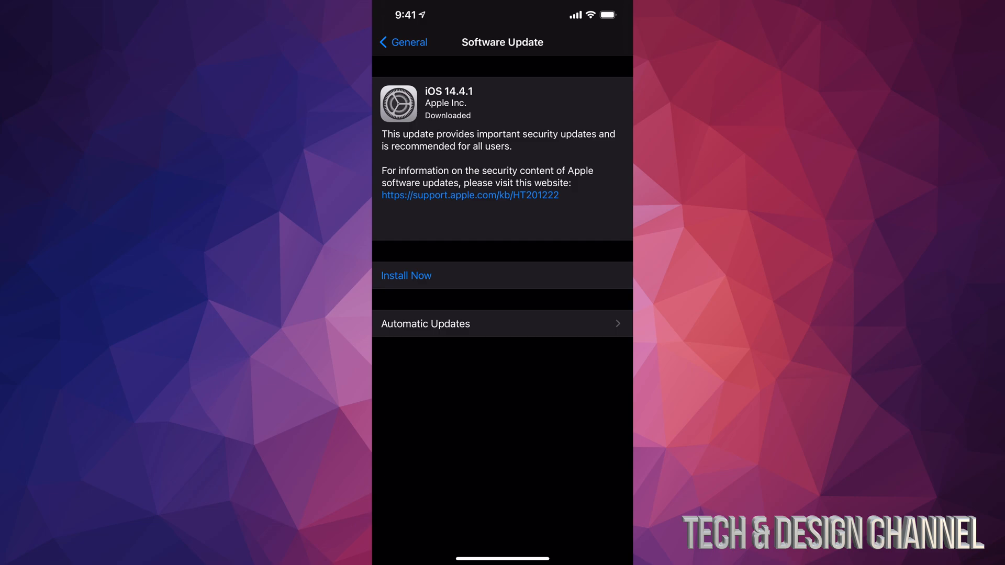
Install iOS 14.4.1 now, then swipe to the first home screen page after restart
click(405, 276)
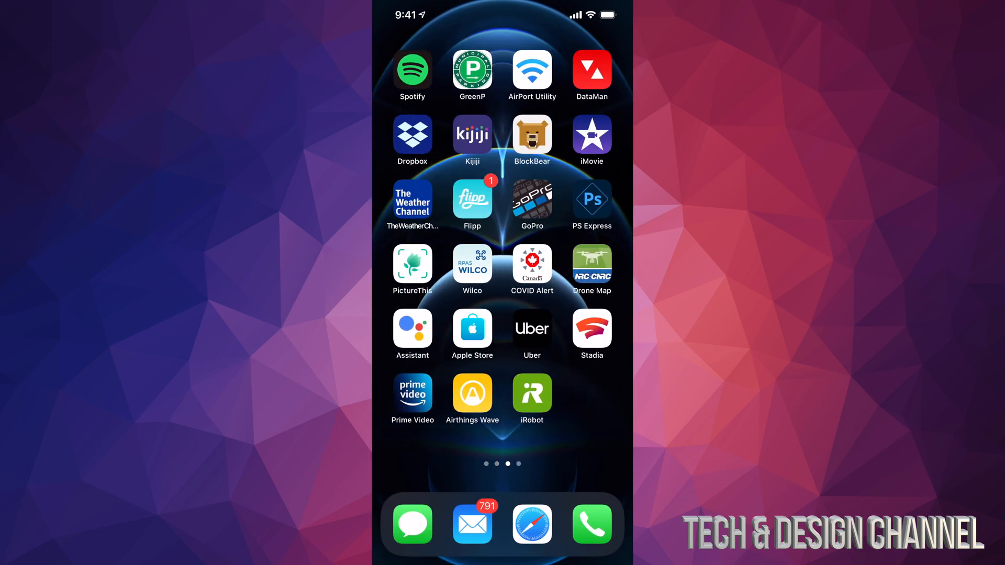
scroll(right, 3)
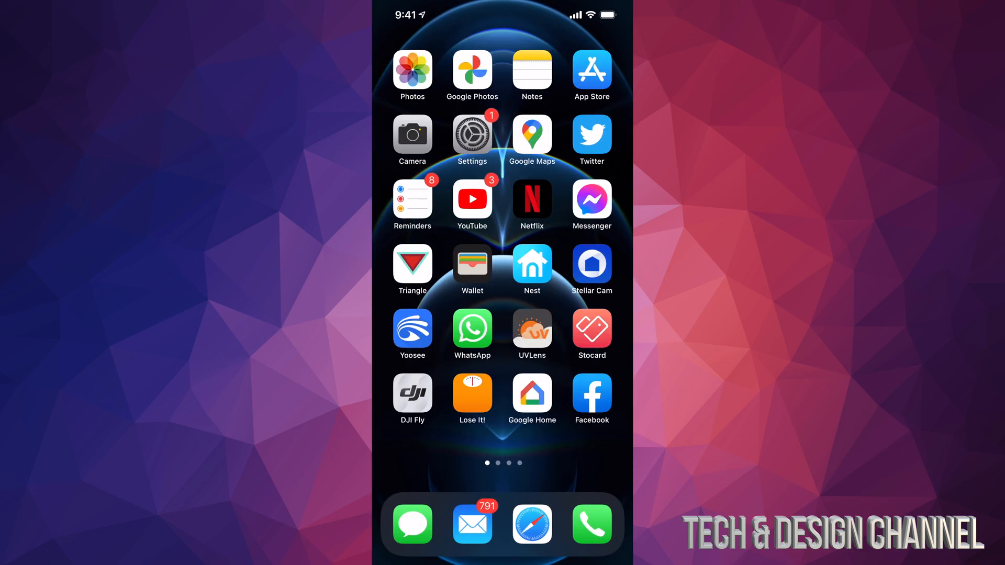